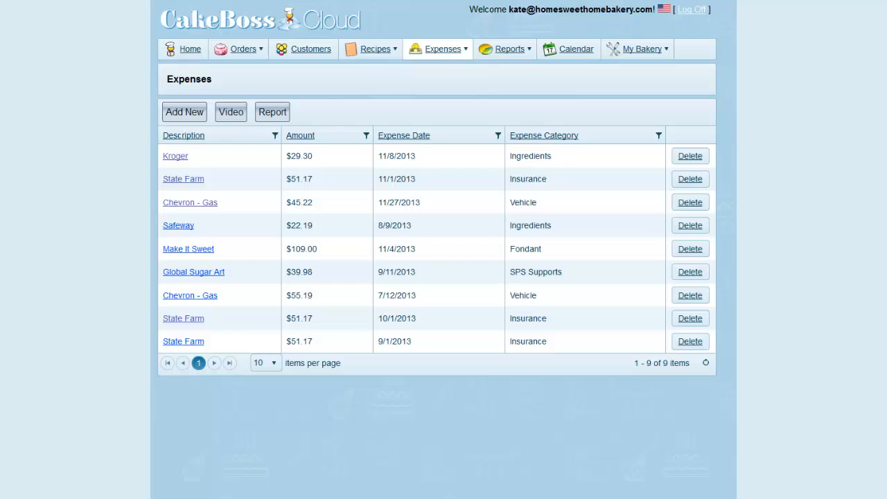
{"action": "mouse_move", "coordinate": [421, 108]}
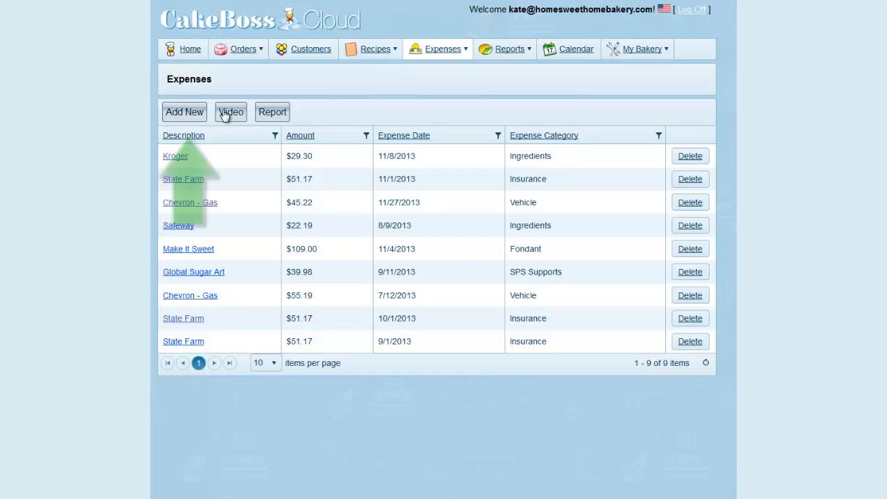
- Enter a new Safeway - Groceries expense of $29.87, category Ingredients, dated November 18, and save it
{"action": "left_click", "coordinate": [185, 111]}
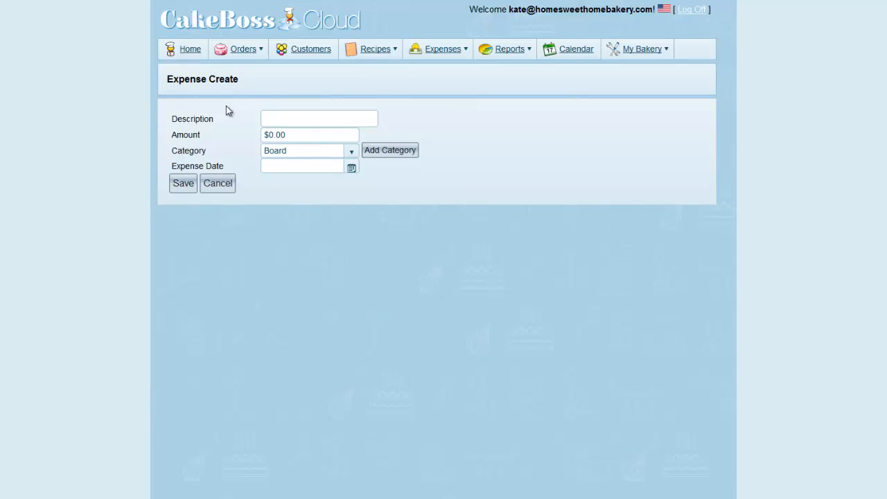
{"action": "type", "text": "Safeway - Groceries"}
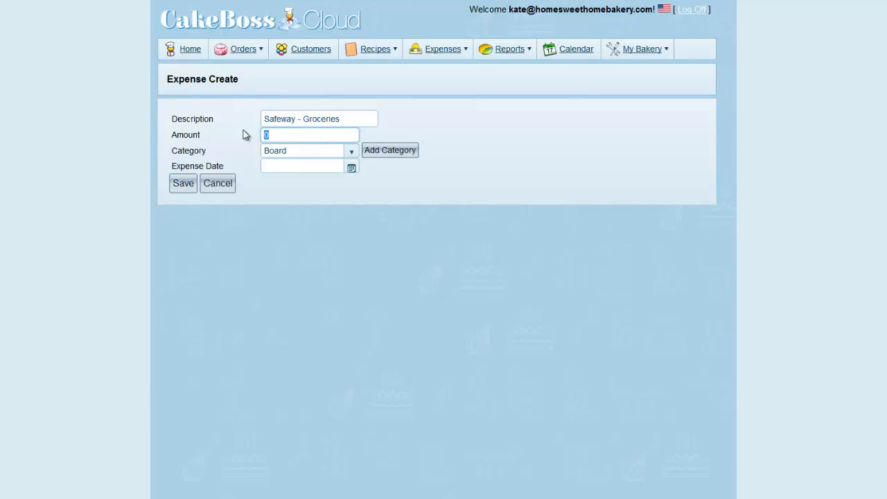
{"action": "type", "text": "29.87"}
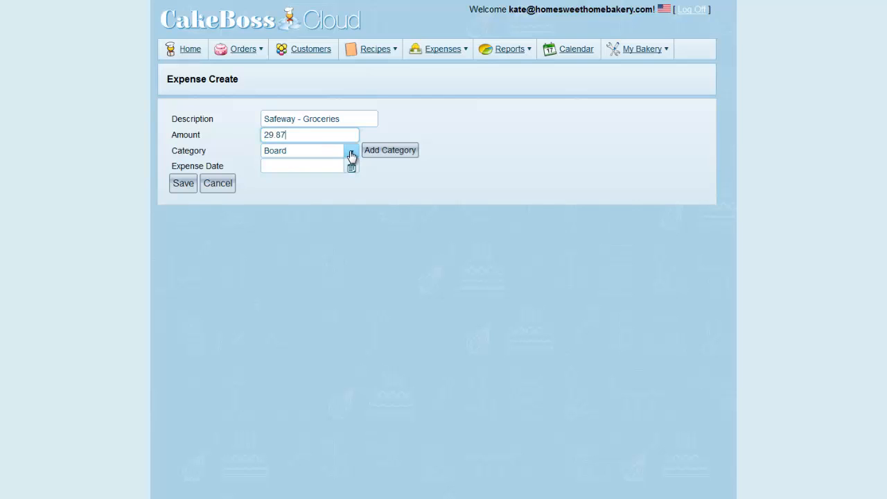
{"action": "left_click", "coordinate": [352, 149]}
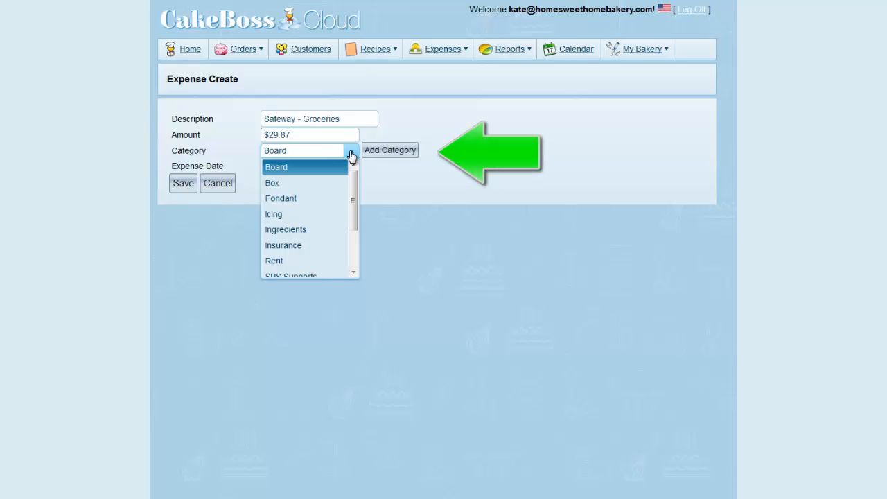
{"action": "mouse_move", "coordinate": [285, 230]}
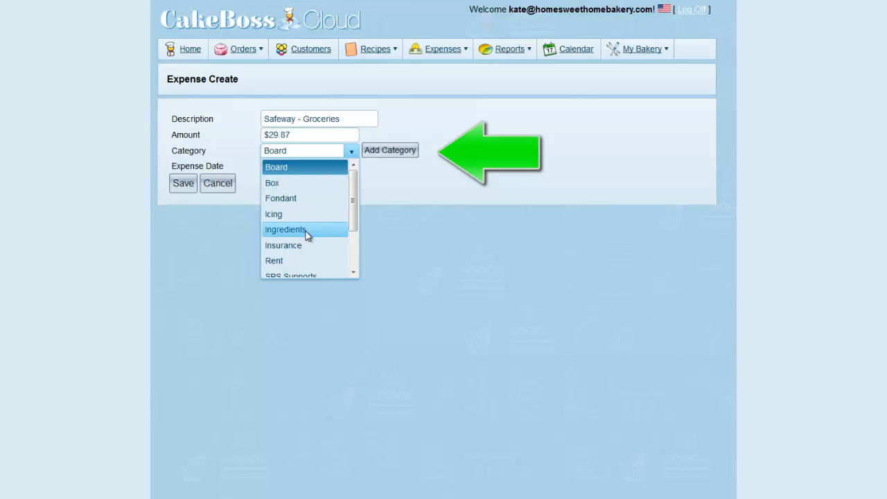
{"action": "left_click", "coordinate": [285, 230]}
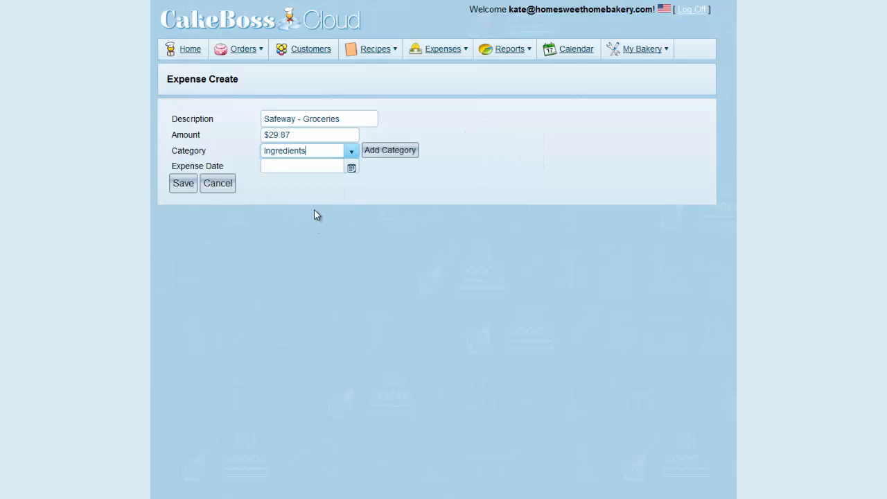
{"action": "left_click", "coordinate": [351, 166]}
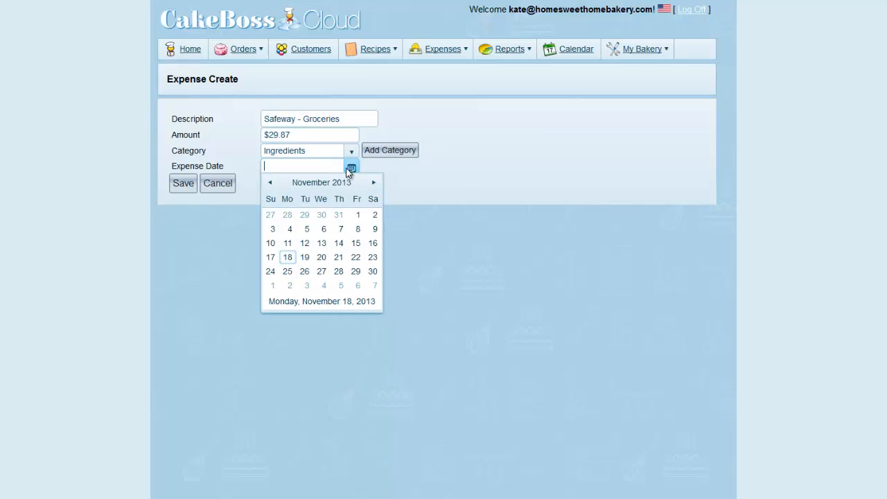
{"action": "left_click", "coordinate": [286, 256]}
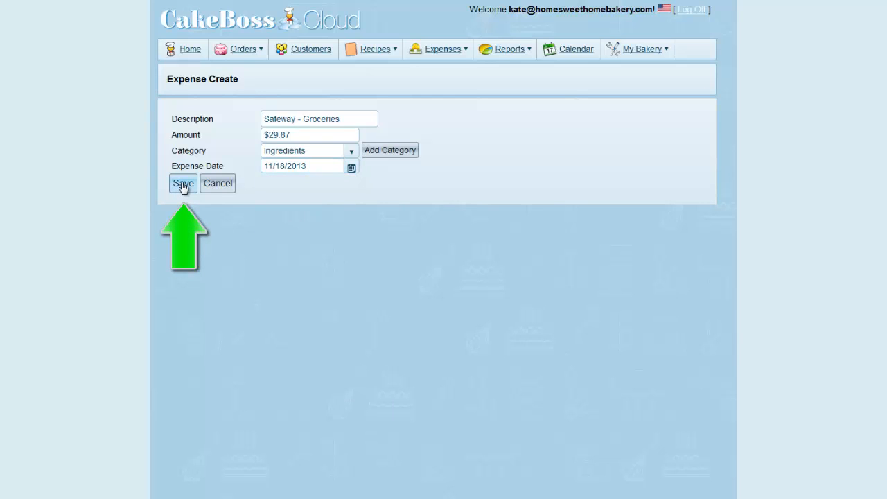
{"action": "left_click", "coordinate": [183, 182]}
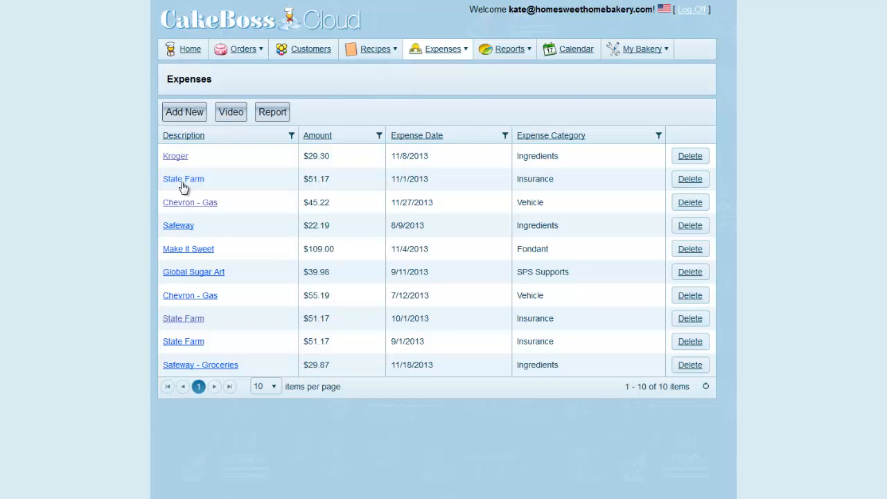
{"action": "mouse_move", "coordinate": [184, 111]}
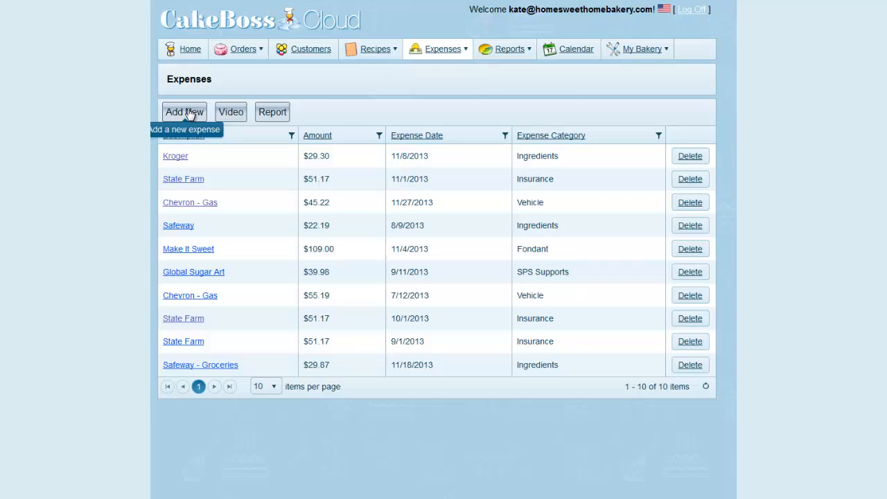
- Enter a BRP Box Shop expense of $35.11, category Box, dated 11/15/2013, and save it
{"action": "left_click", "coordinate": [185, 111]}
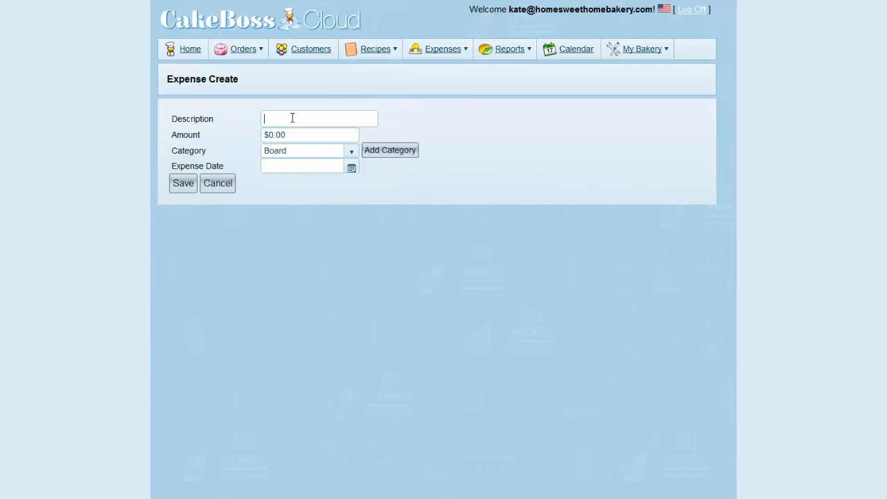
{"action": "type", "text": "BRP Box Shop"}
{"action": "left_click", "coordinate": [309, 134]}
{"action": "type", "text": "$35.11"}
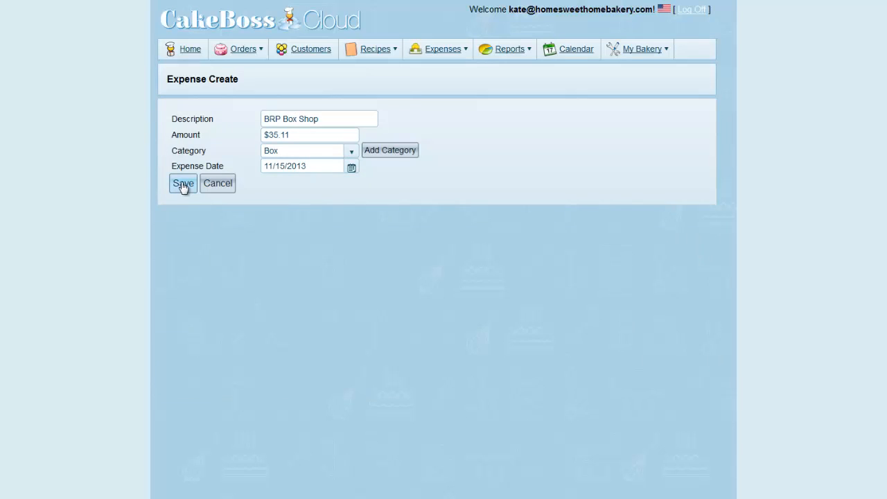
{"action": "left_click", "coordinate": [182, 183]}
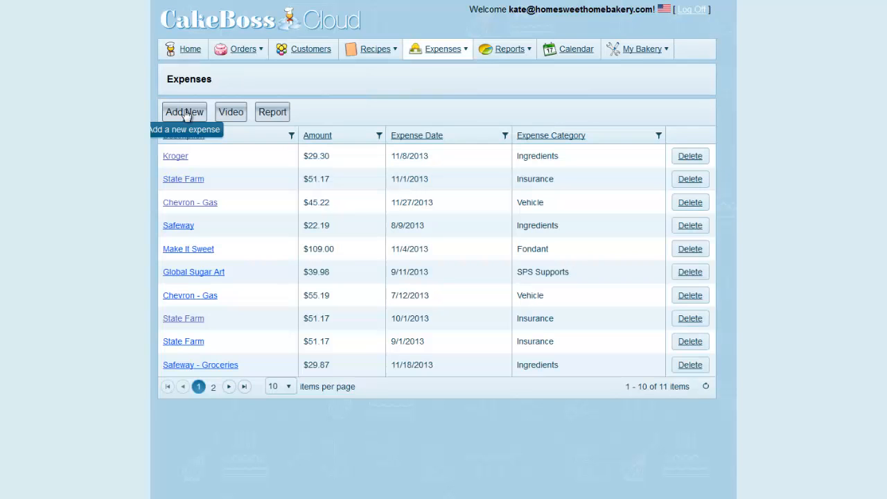
- Start a new expense and create a Continuing Education category for it
{"action": "left_click", "coordinate": [183, 111]}
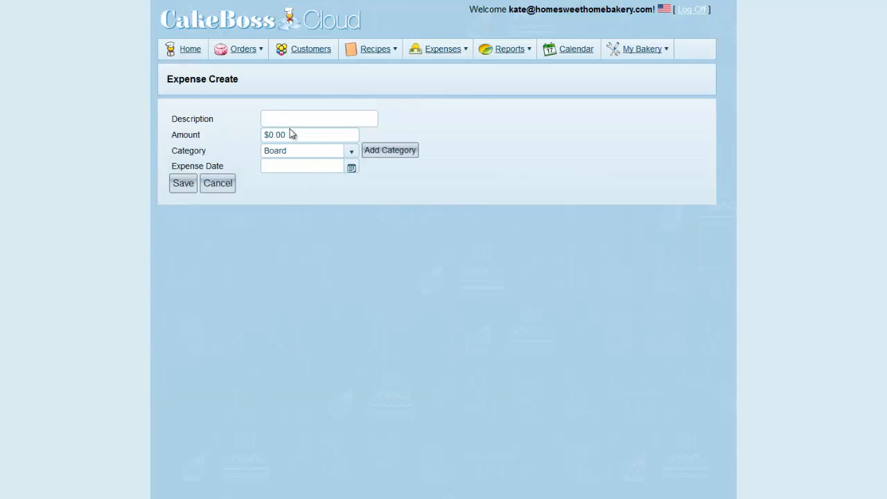
{"action": "left_click", "coordinate": [351, 150]}
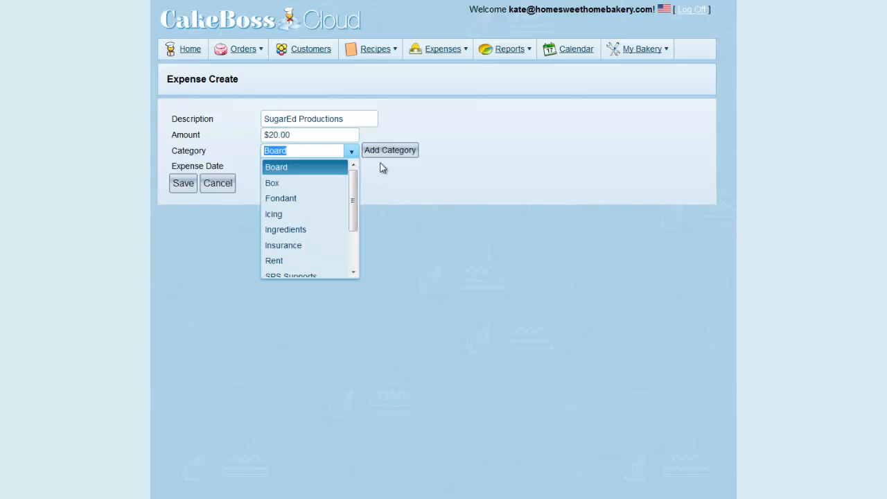
{"action": "left_click", "coordinate": [389, 150]}
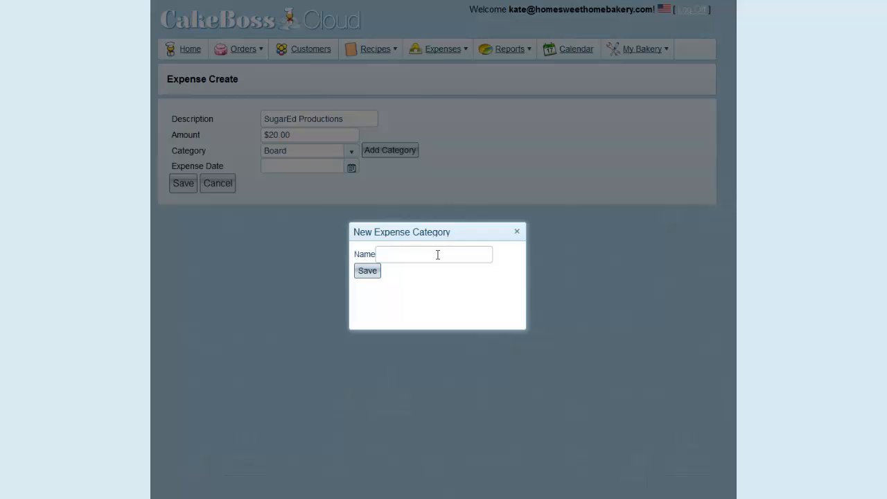
{"action": "type", "text": "Continuing Edu"}
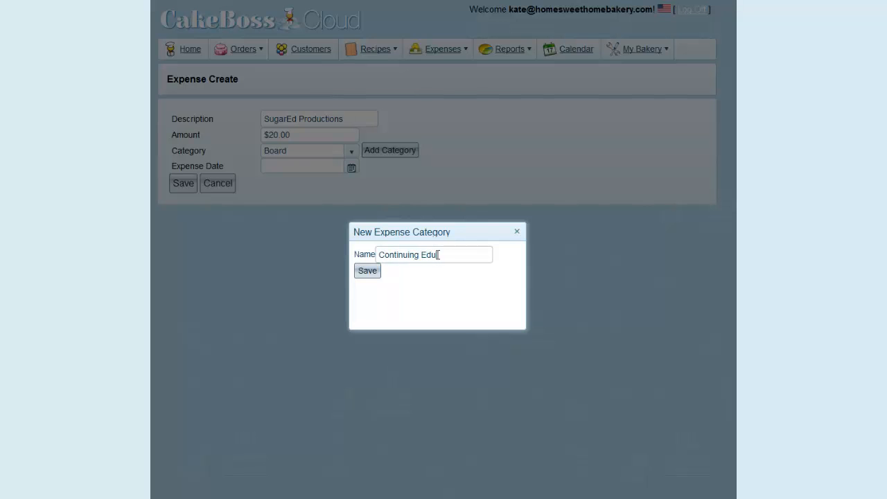
{"action": "type", "text": "cation"}
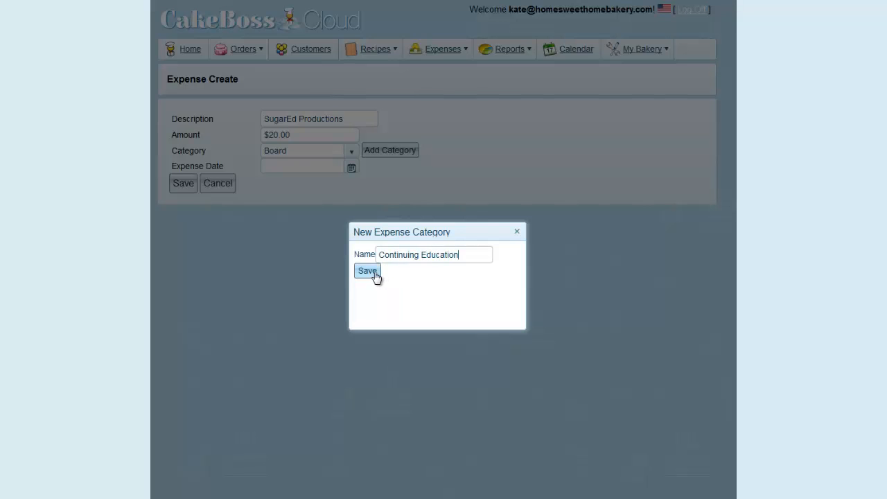
{"action": "left_click", "coordinate": [366, 270]}
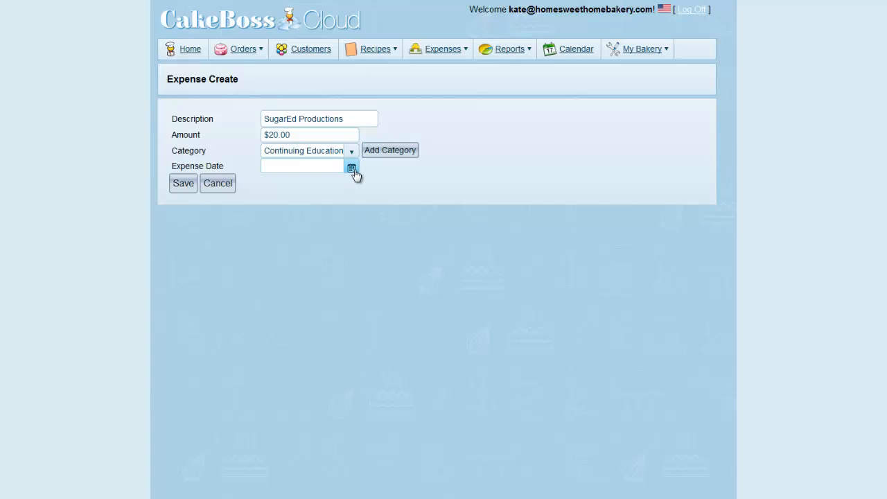
- Date the $20.00 SugarEd Productions expense 11/1/2013 and save it
{"action": "type", "text": "11/1/2013"}
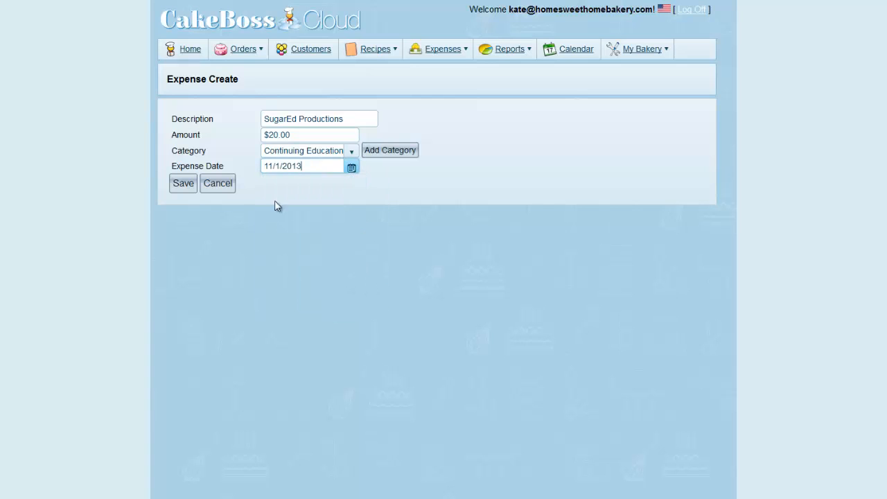
{"action": "left_click", "coordinate": [183, 183]}
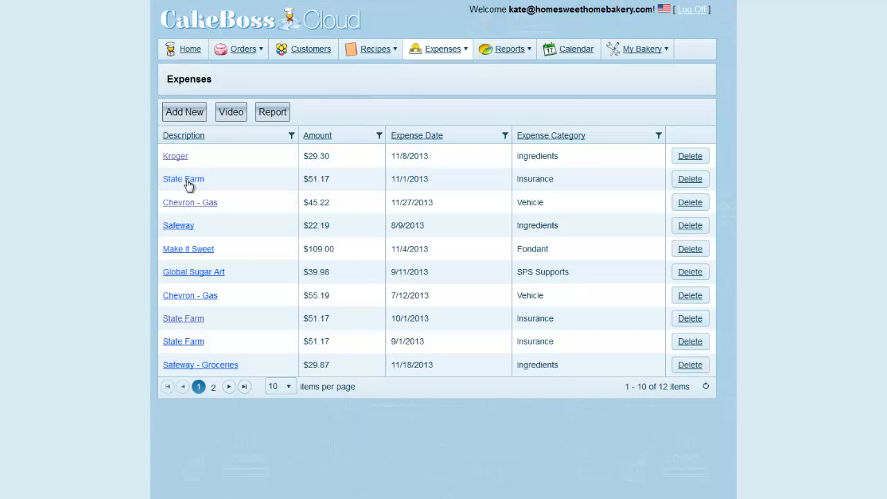
{"action": "mouse_move", "coordinate": [352, 211]}
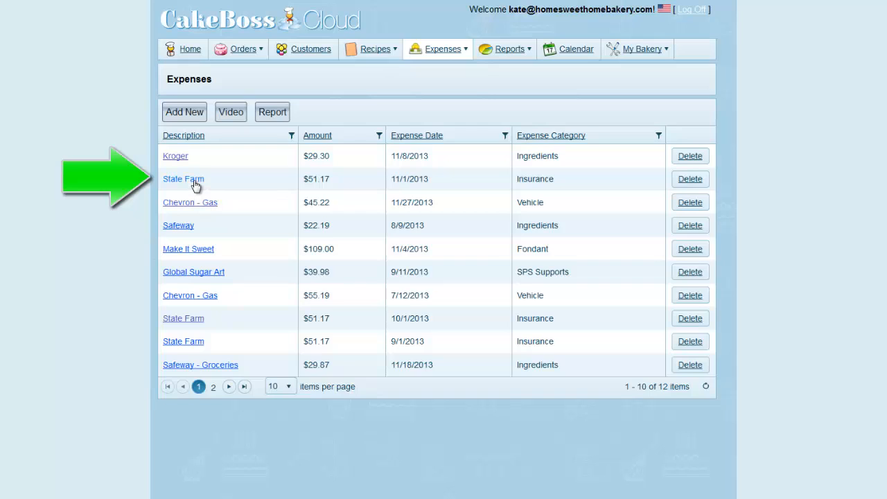
{"action": "left_click", "coordinate": [183, 179]}
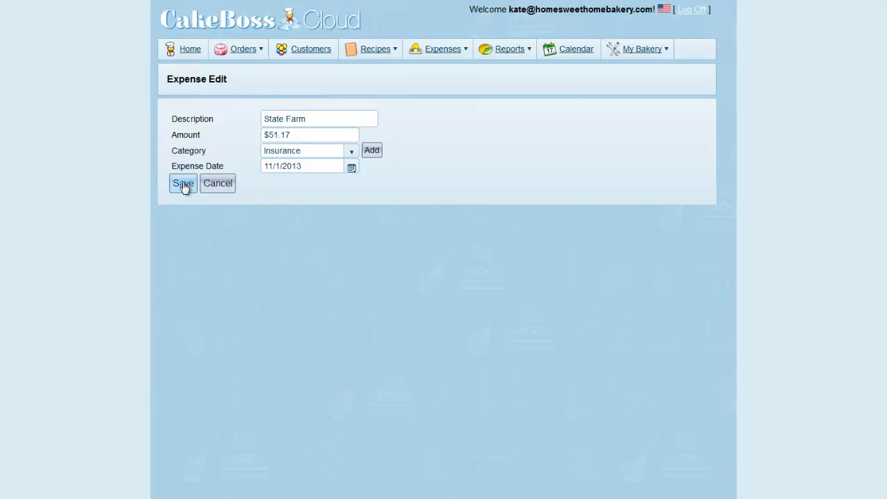
{"action": "left_click", "coordinate": [183, 183]}
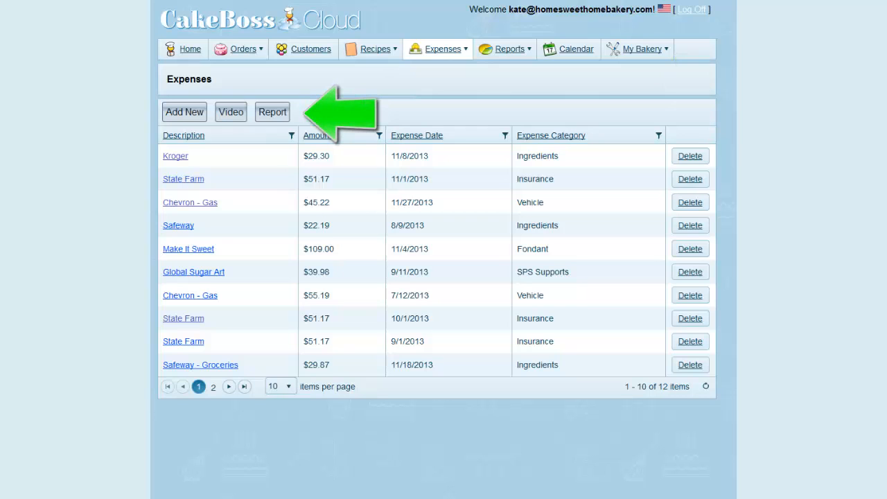
{"action": "mouse_move", "coordinate": [272, 111]}
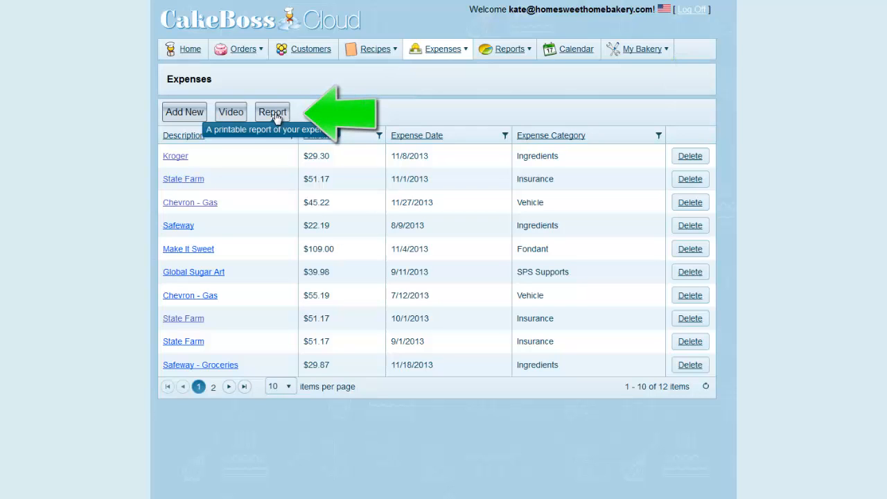
- Bring up the printable expense report from the Expenses page
{"action": "left_click", "coordinate": [272, 110]}
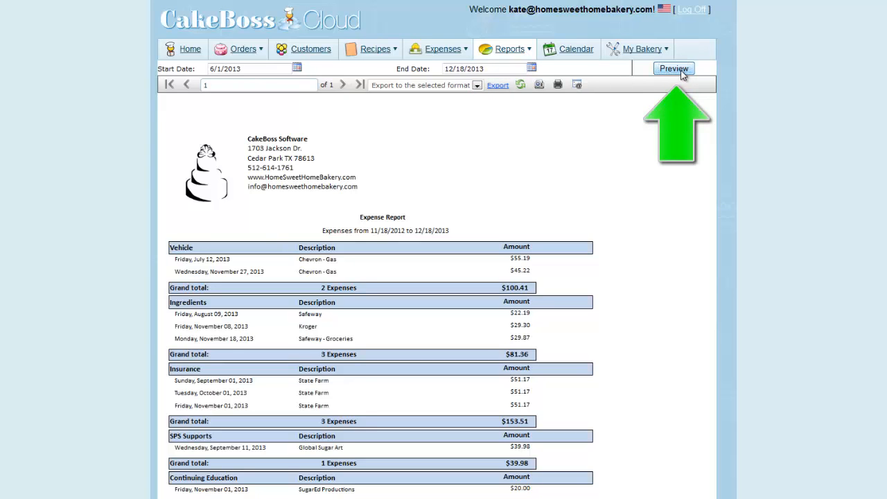
- Regenerate the report from 6/1/2013 and scroll to the bottom line: 12 expenses totaling $539.37
{"action": "left_click", "coordinate": [673, 68]}
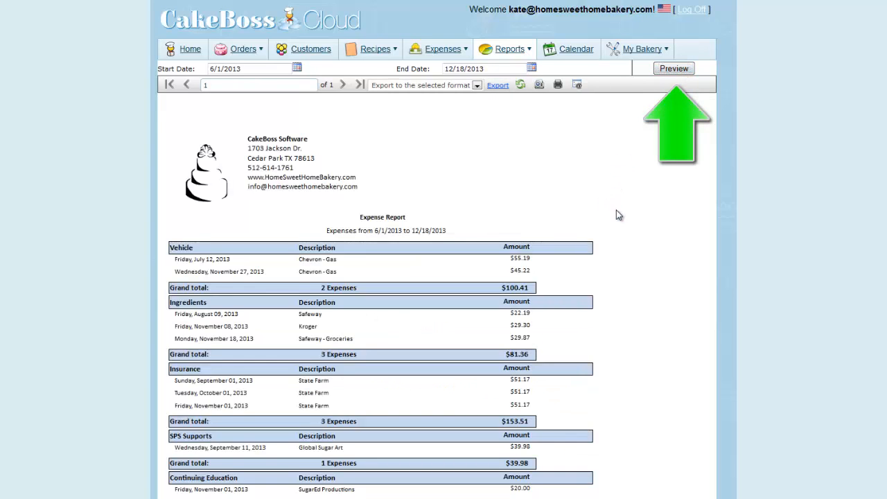
{"action": "scroll", "scroll_direction": "down", "scroll_amount": 3}
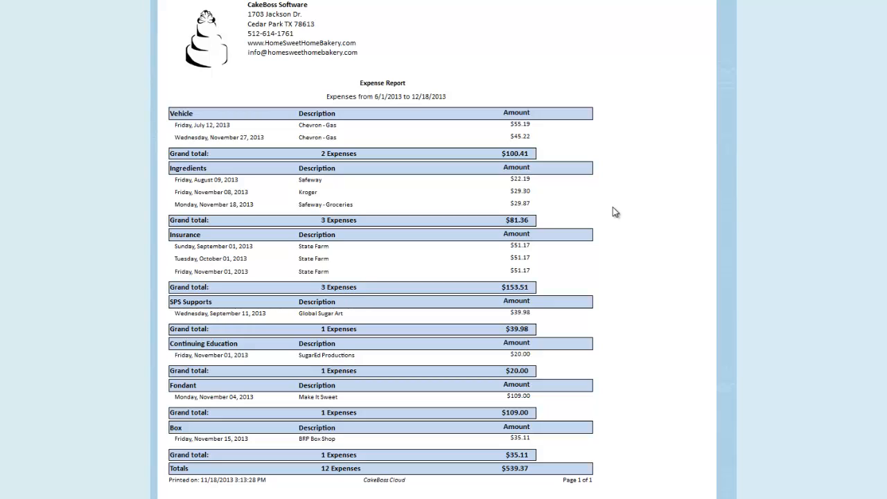
{"action": "mouse_move", "coordinate": [606, 212]}
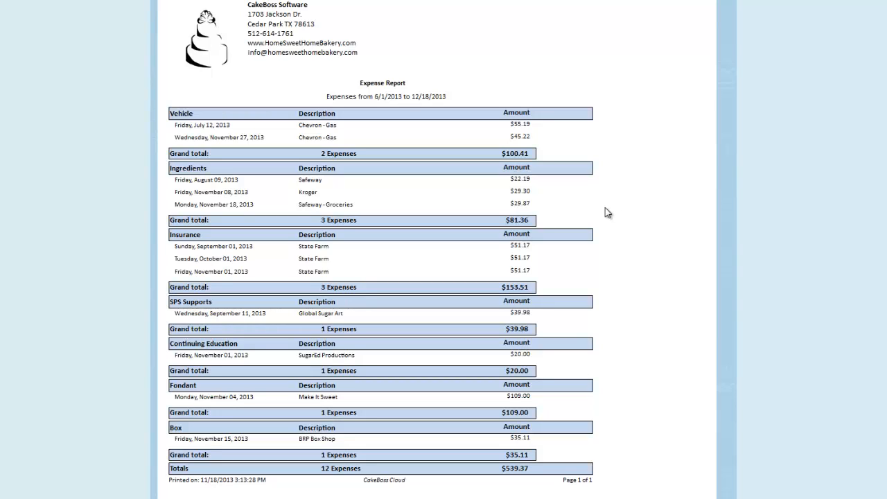